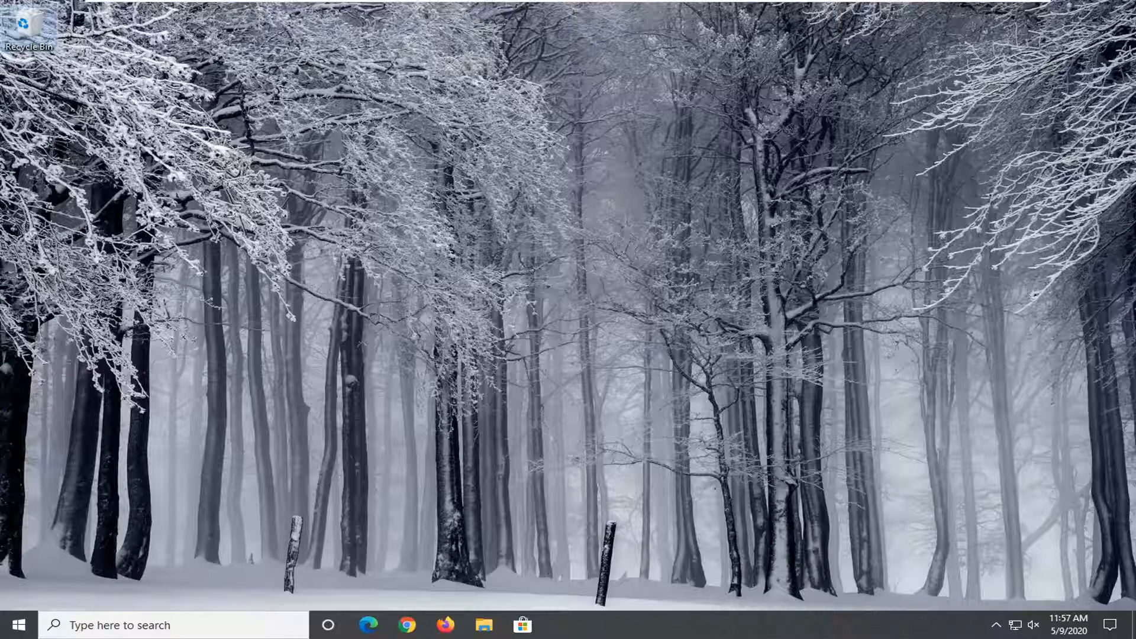
mouse_move(474, 385)
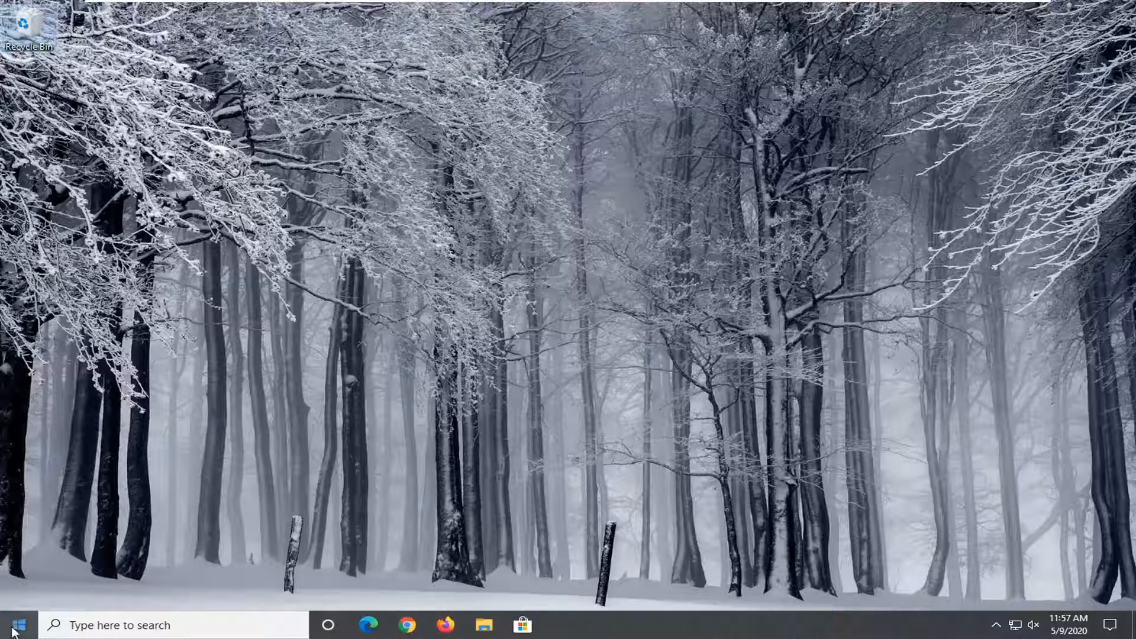
Step: Launch Settings from the Start menu and enter the System category
click(10, 625)
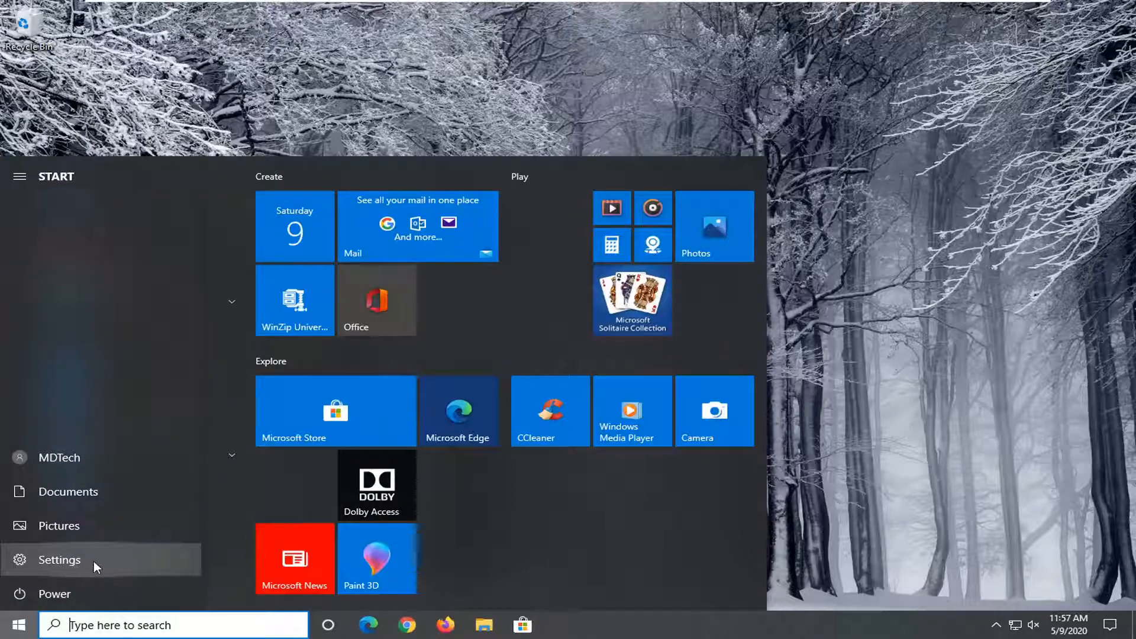
click(59, 560)
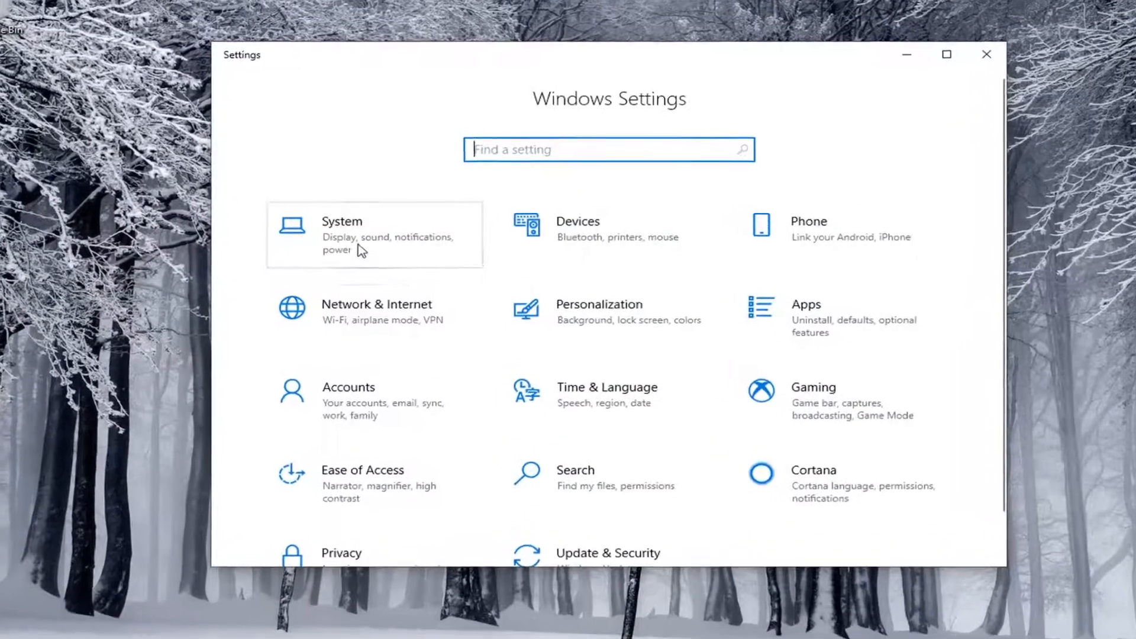
click(342, 221)
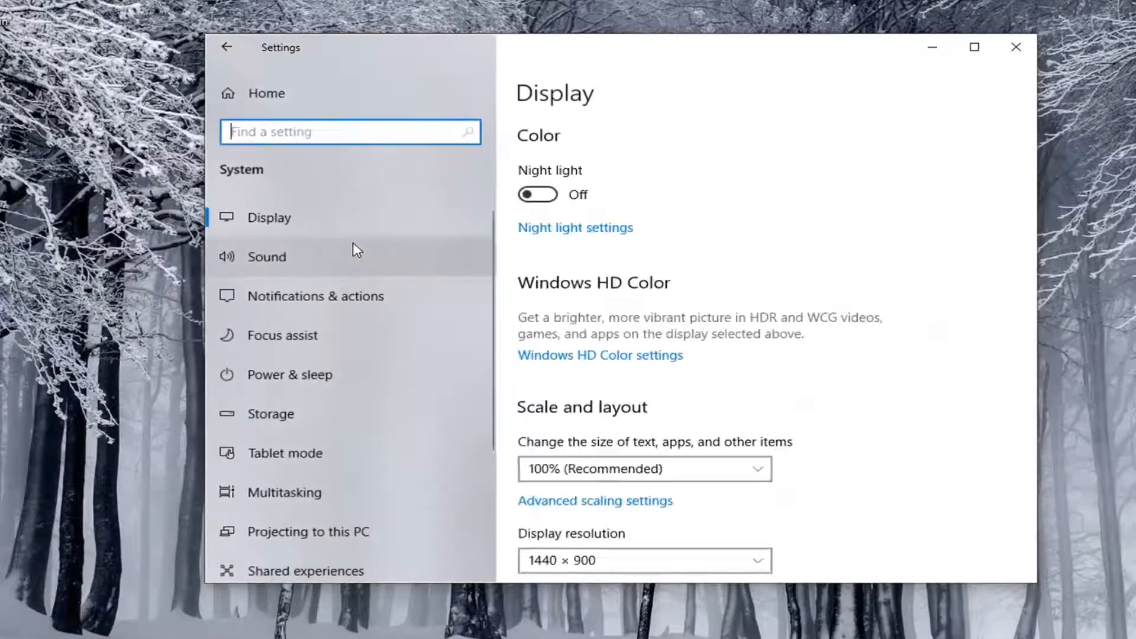
Step: Go to Power & sleep and set PC sleep when plugged in to Never
click(288, 374)
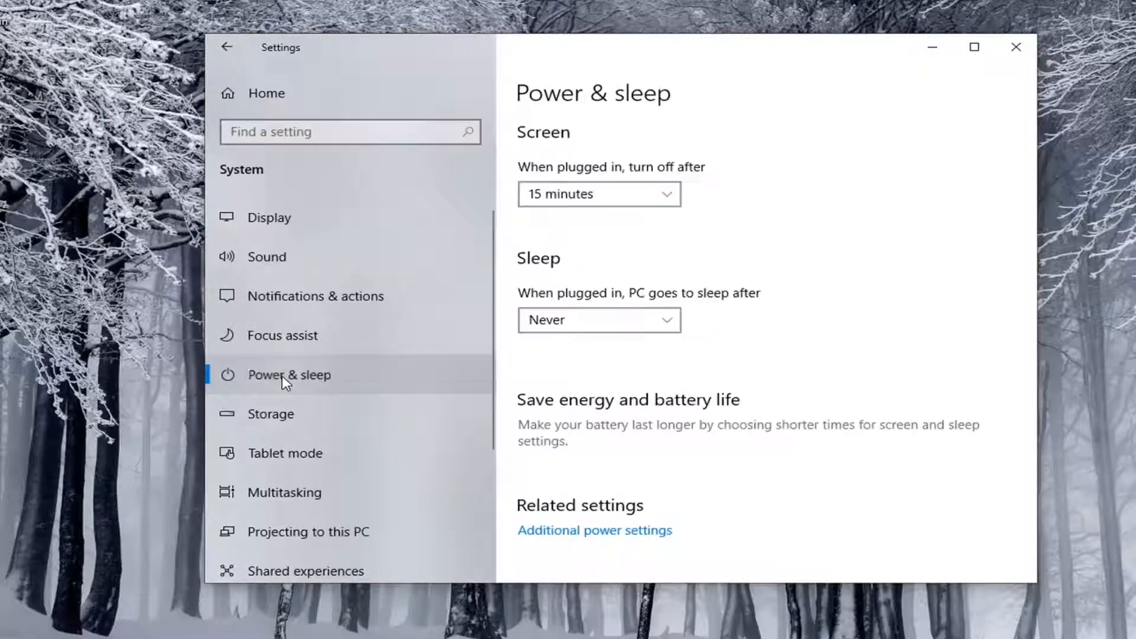
mouse_move(552, 223)
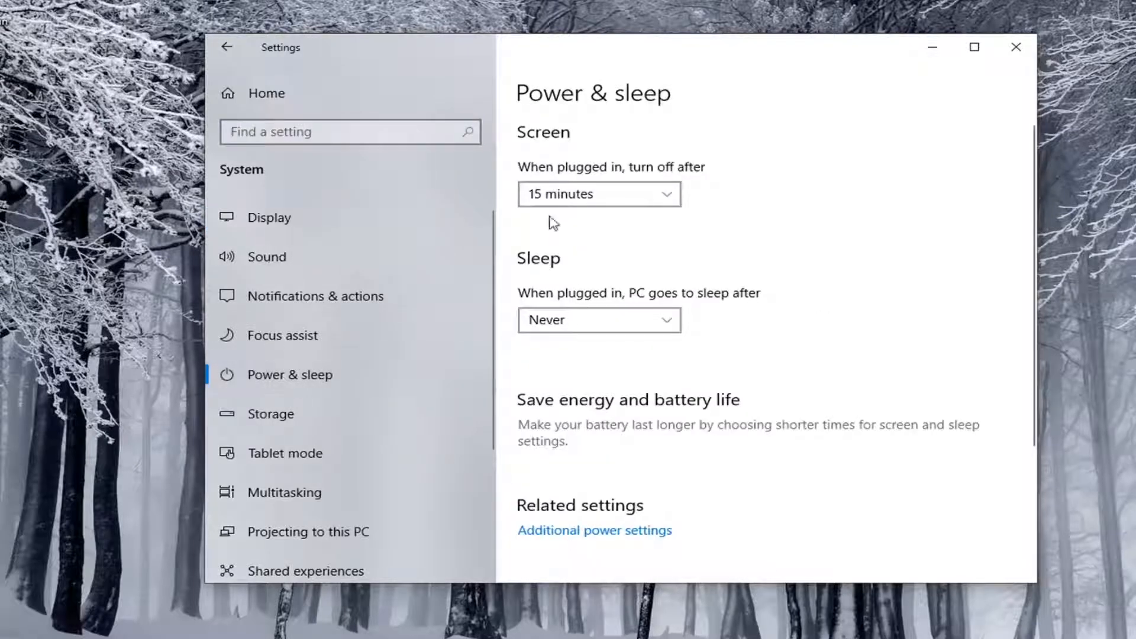
mouse_move(611, 306)
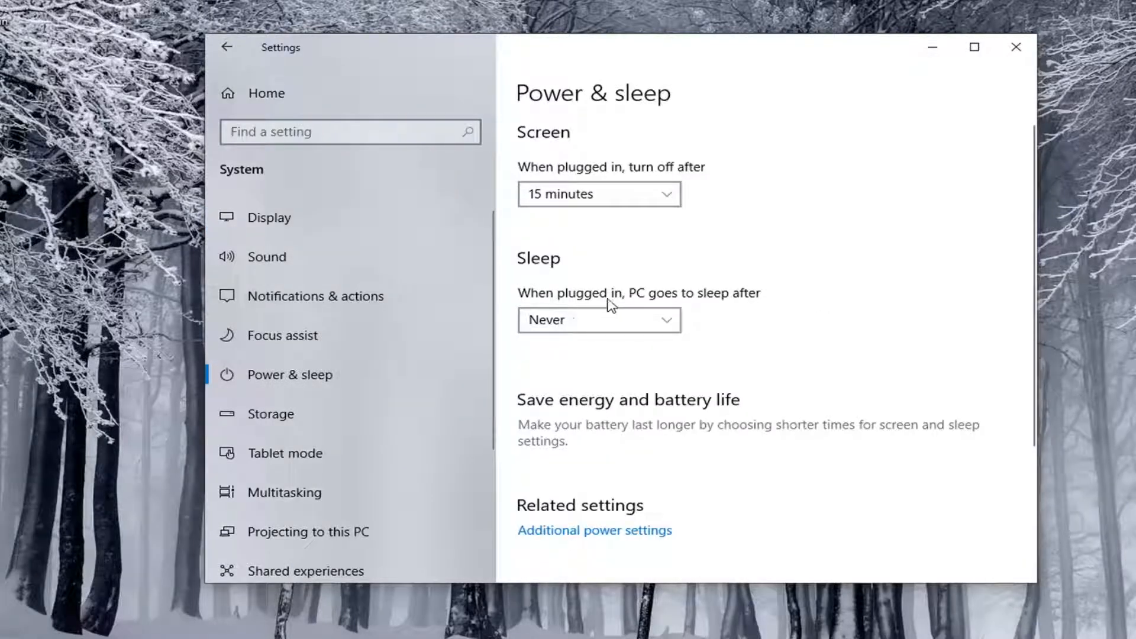
mouse_move(665, 306)
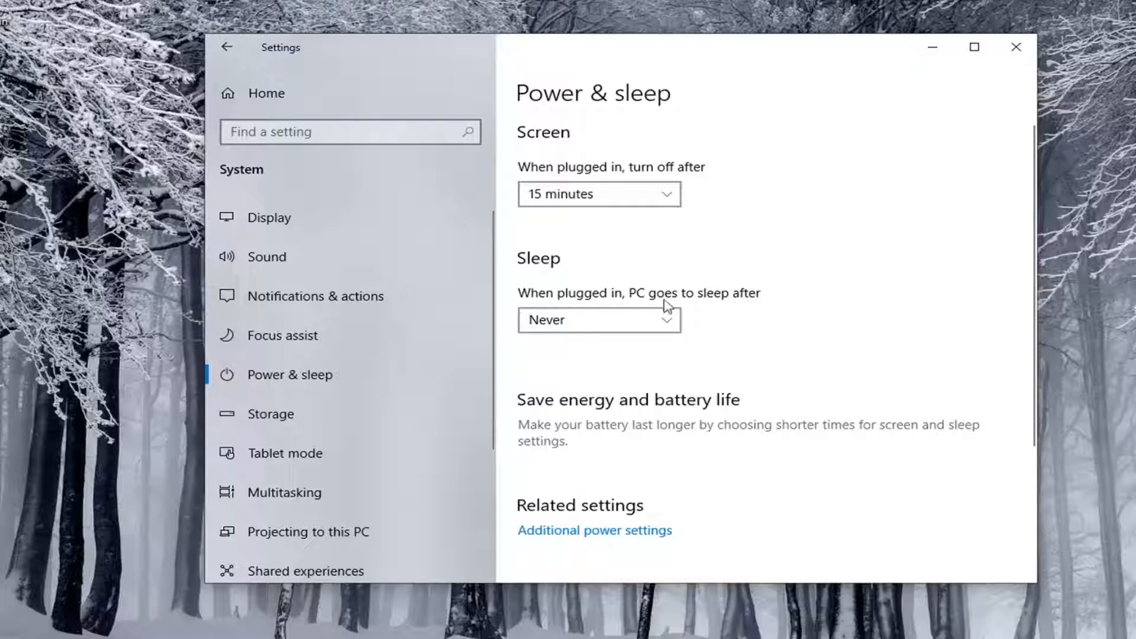
click(600, 319)
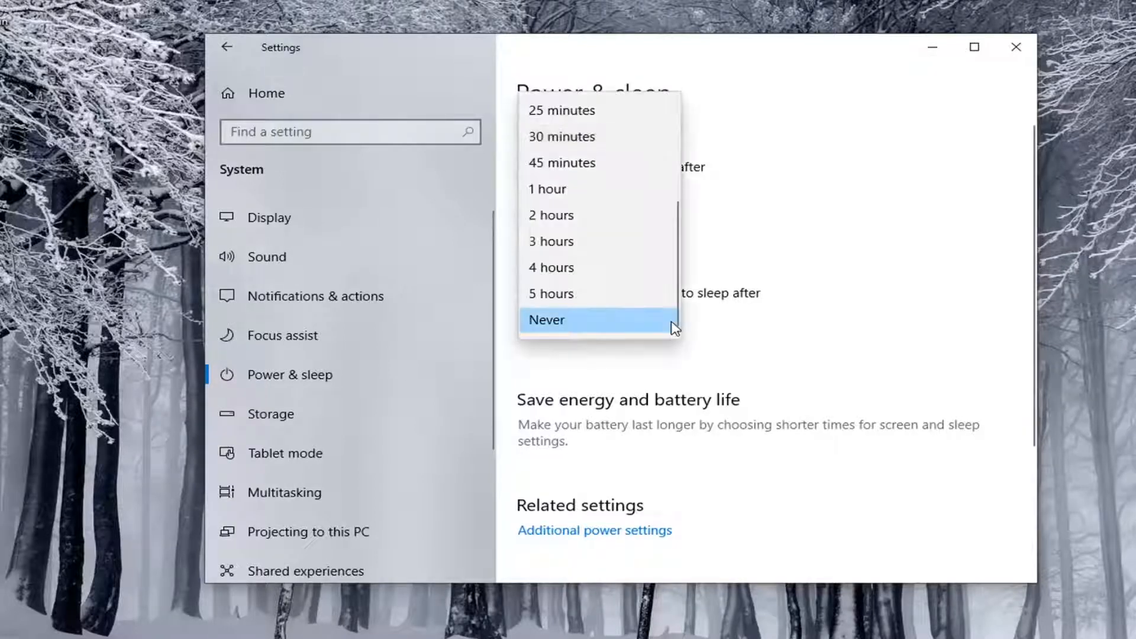
scroll(up, 3)
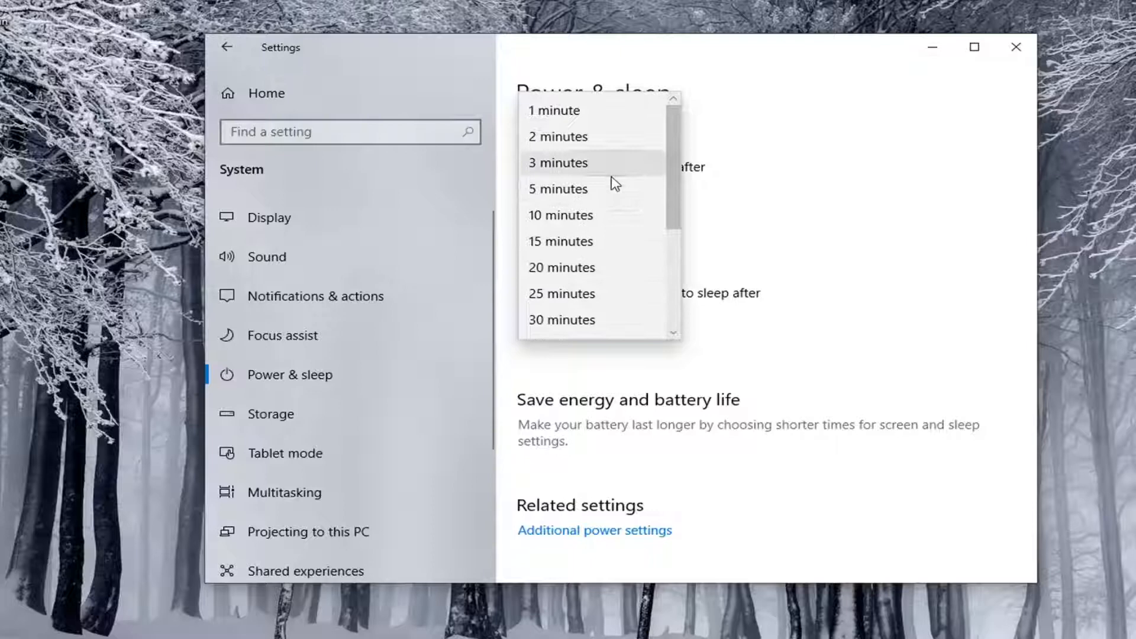
scroll(down, 3)
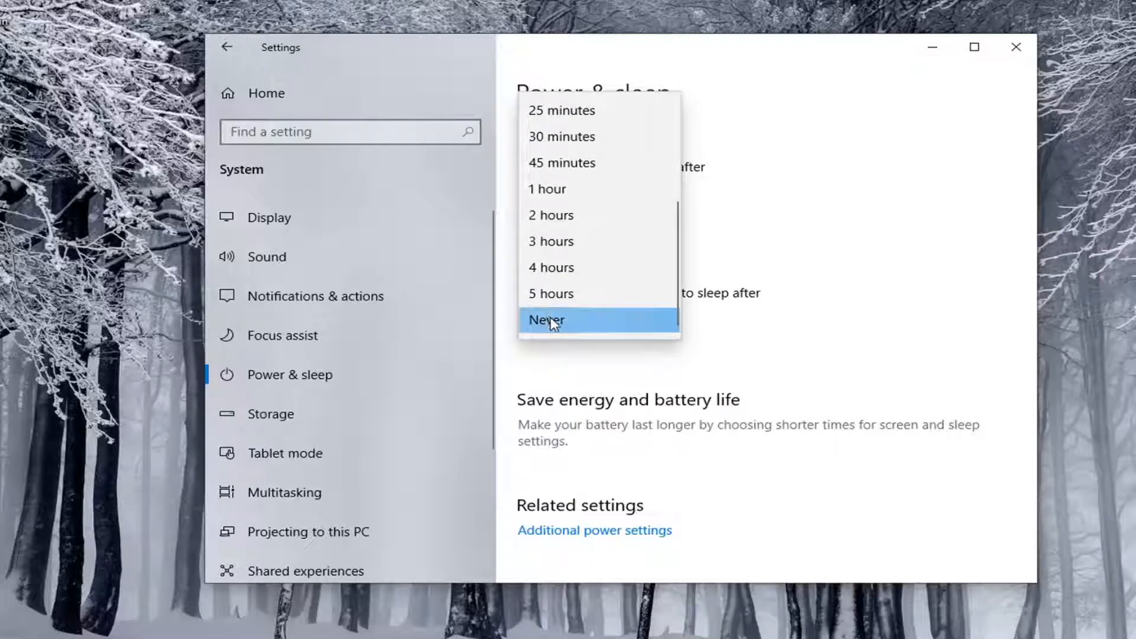
click(546, 319)
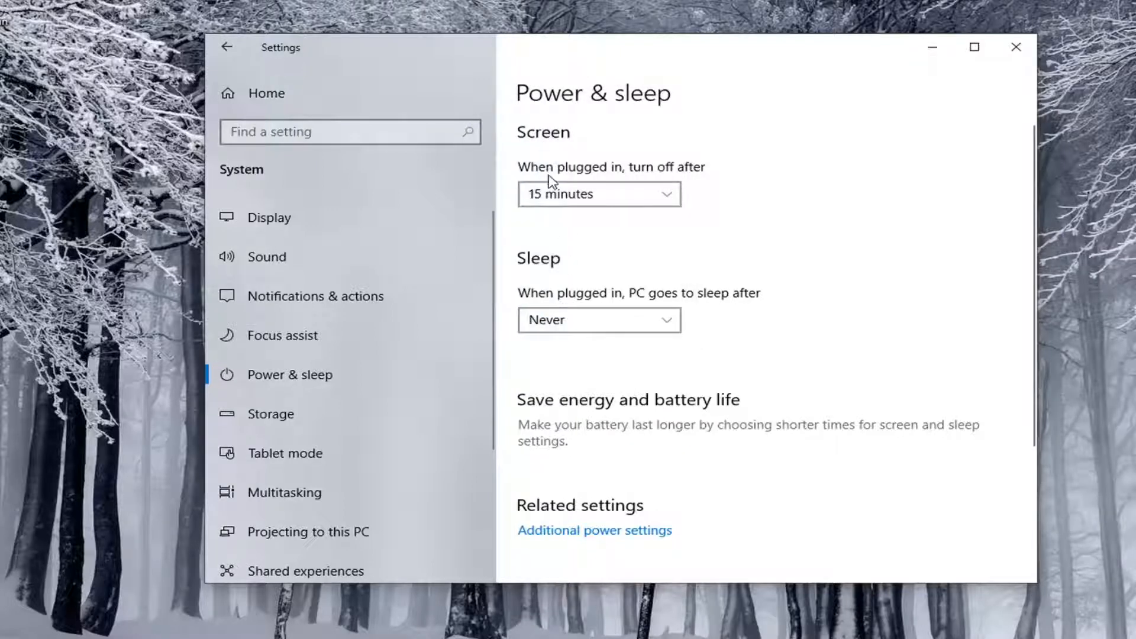
mouse_move(594, 155)
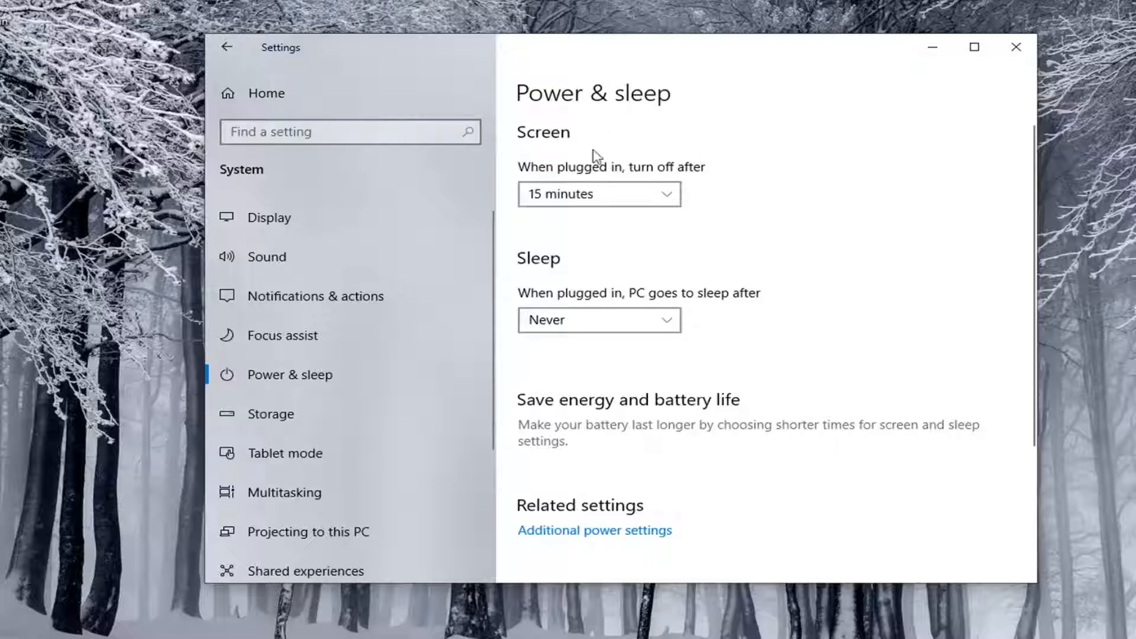
mouse_move(548, 292)
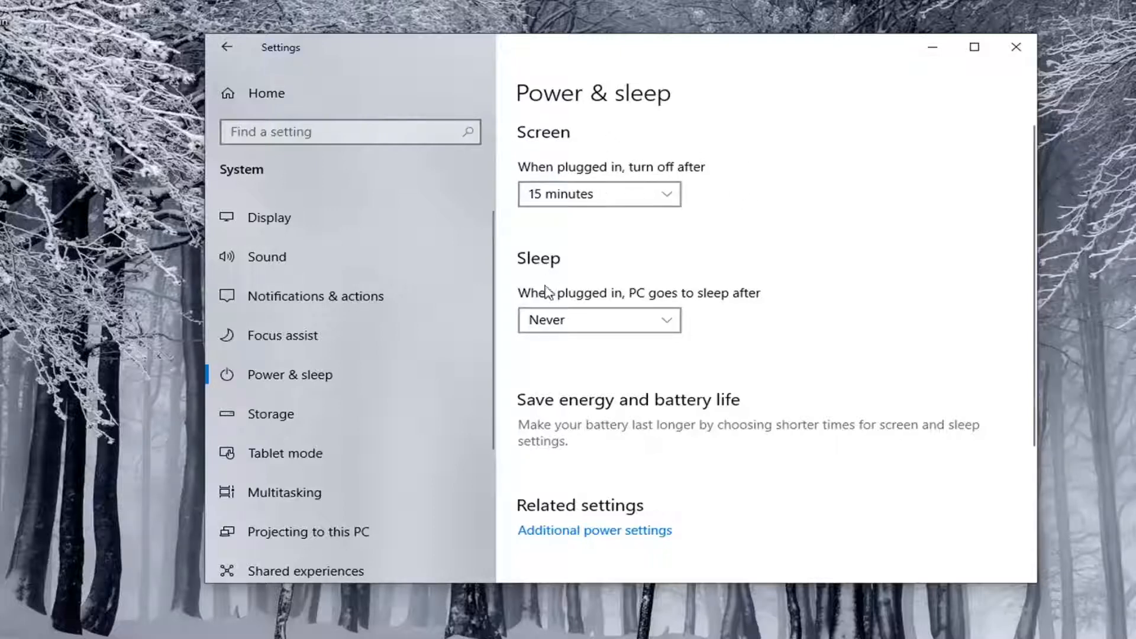
mouse_move(737, 121)
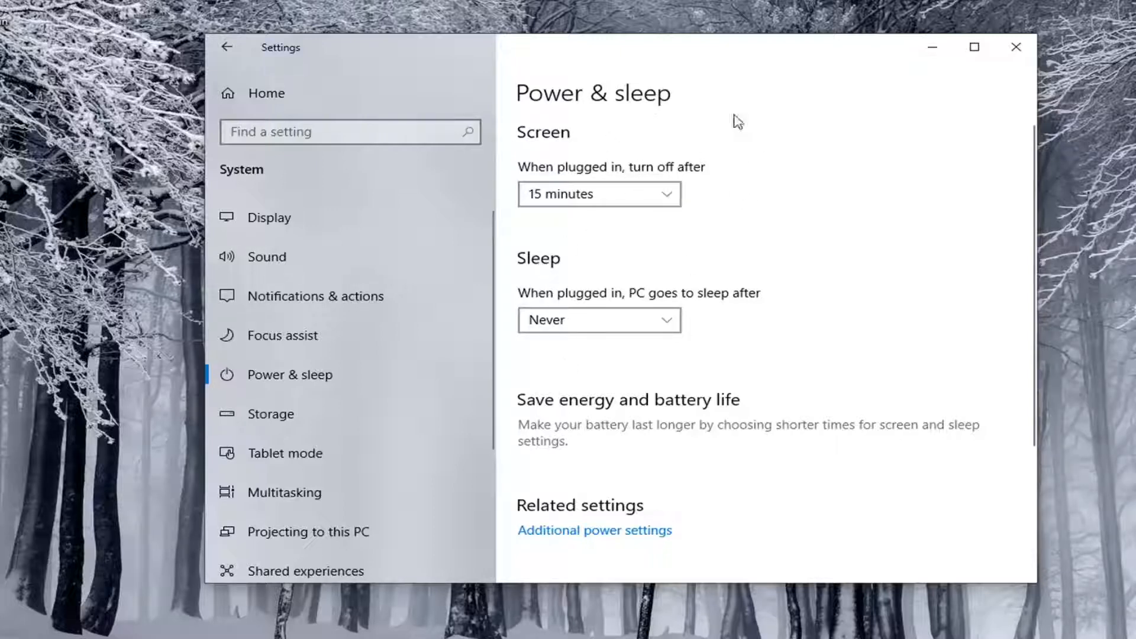
mouse_move(704, 41)
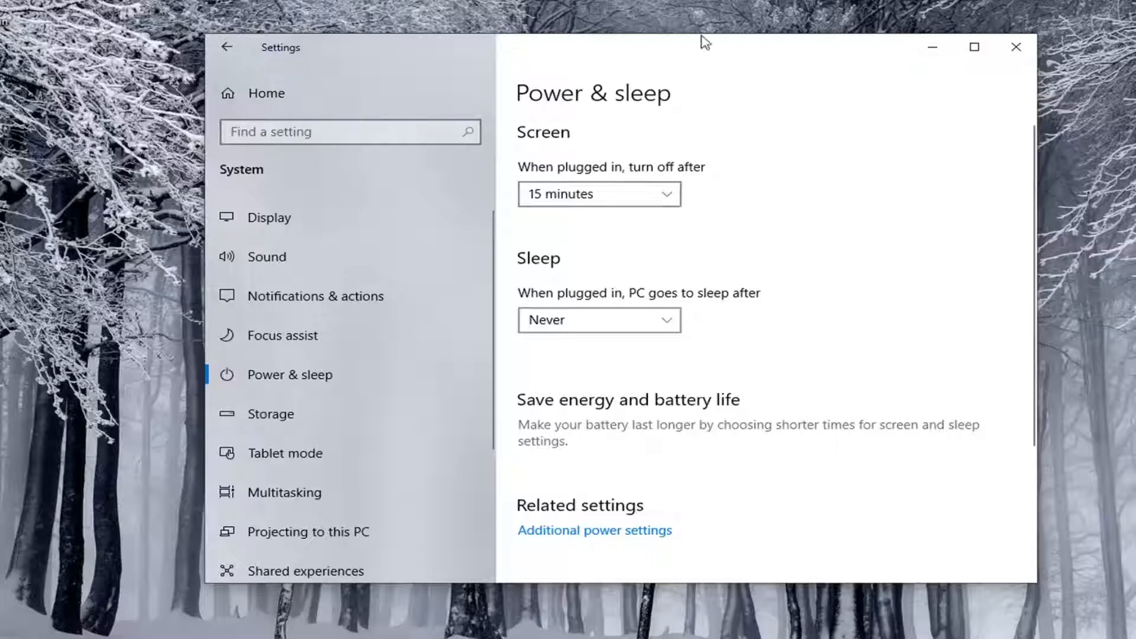
Step: Set the screen to never turn off when plugged in, then close the Settings window
click(598, 194)
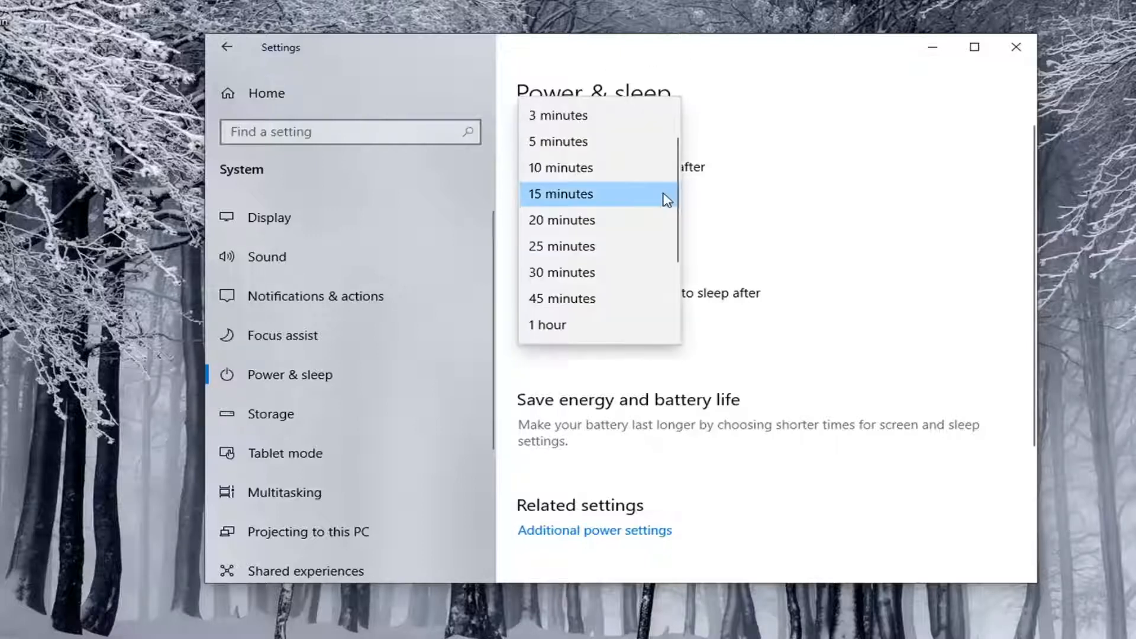
scroll(down, 3)
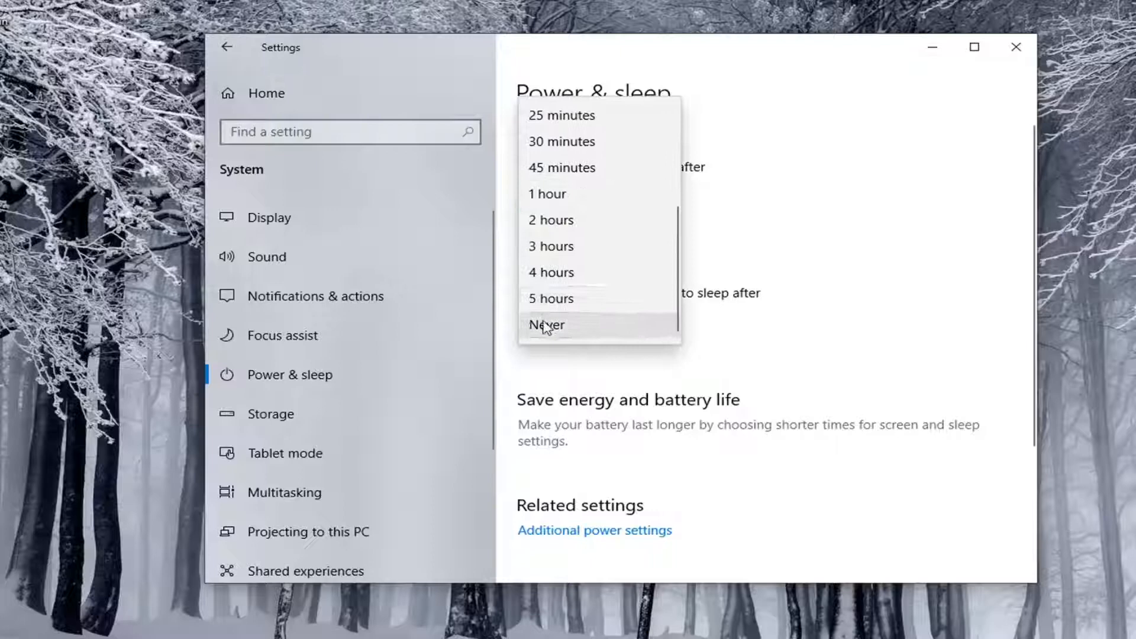
click(547, 323)
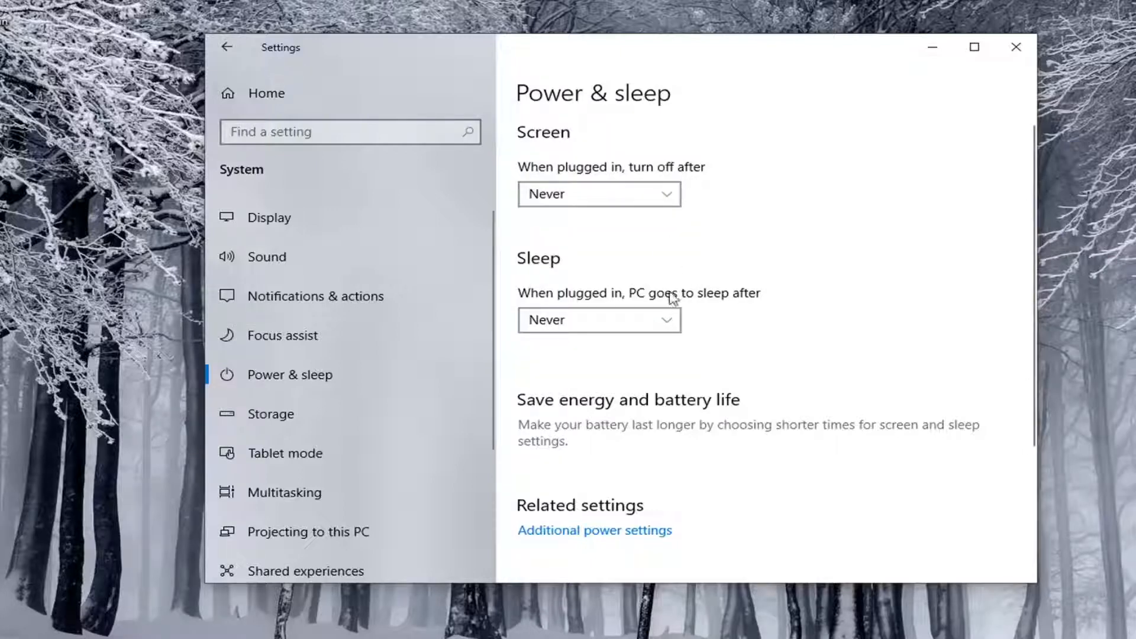
mouse_move(652, 320)
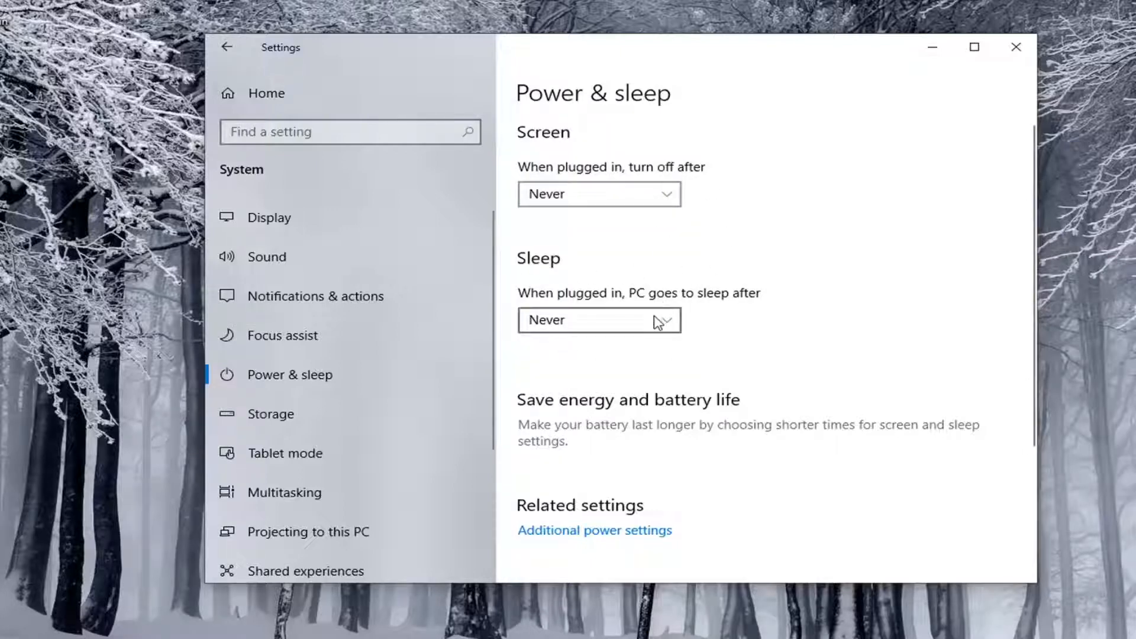
mouse_move(692, 283)
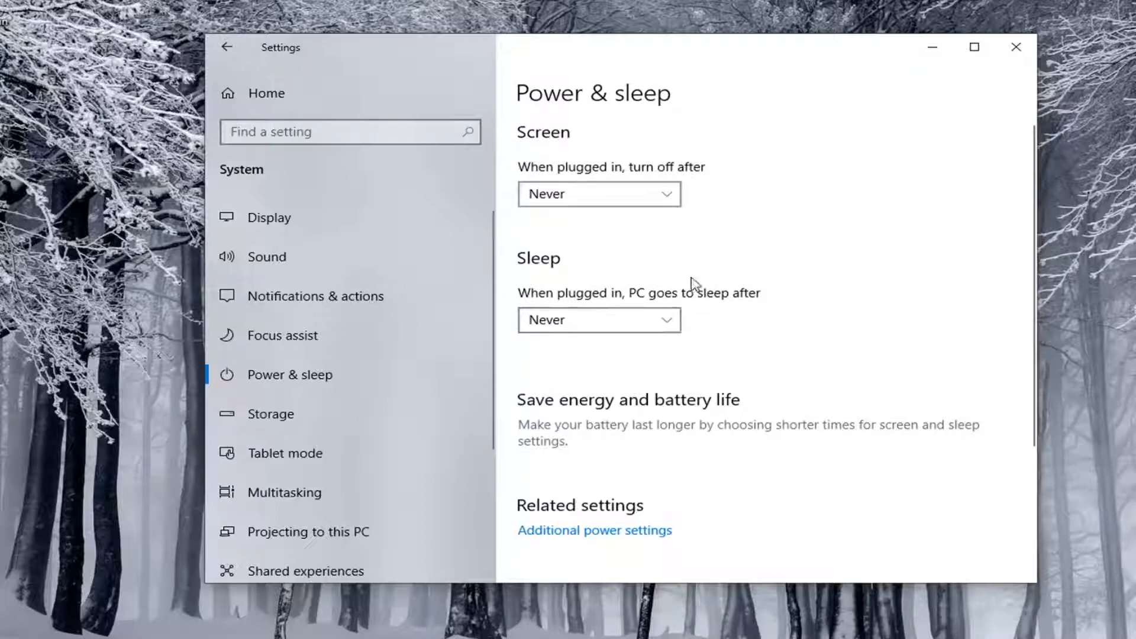
mouse_move(712, 245)
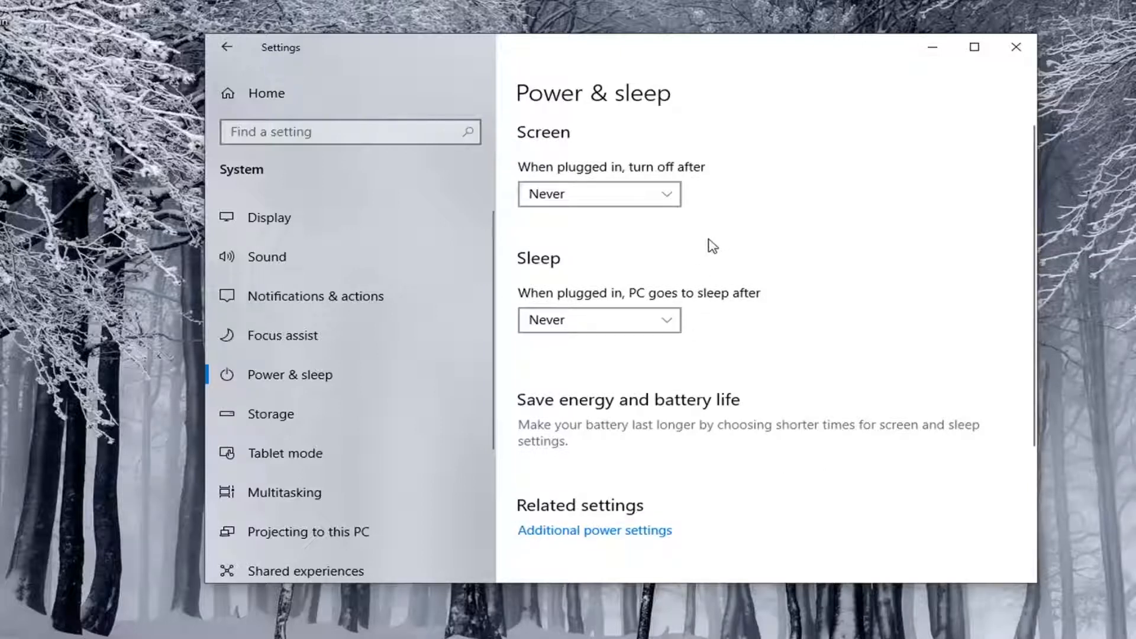
mouse_move(1017, 48)
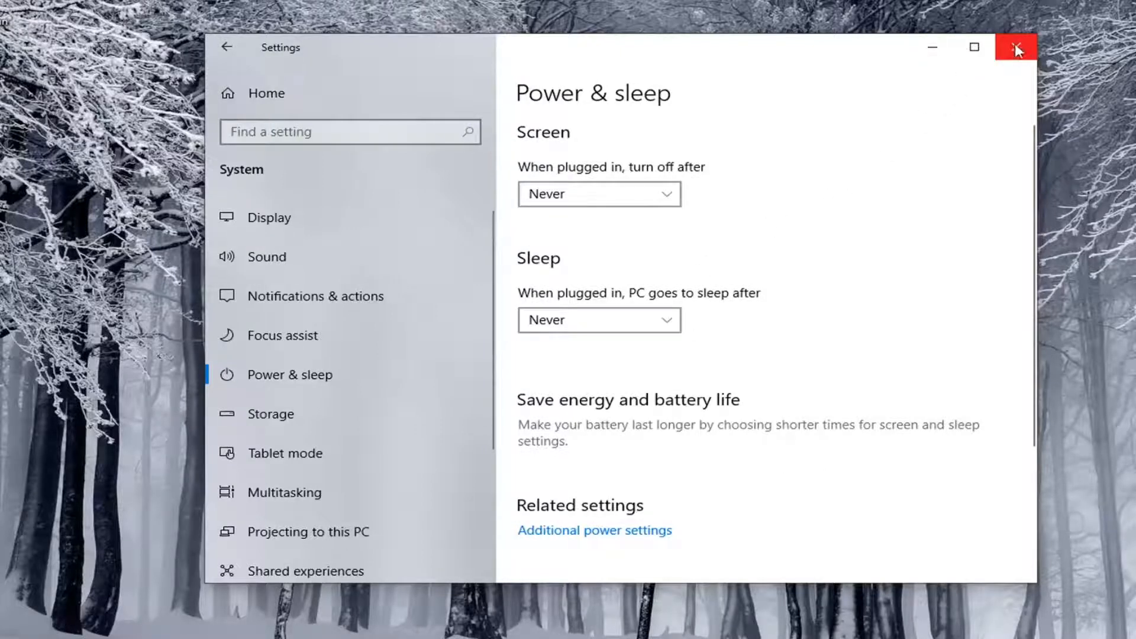
click(1017, 48)
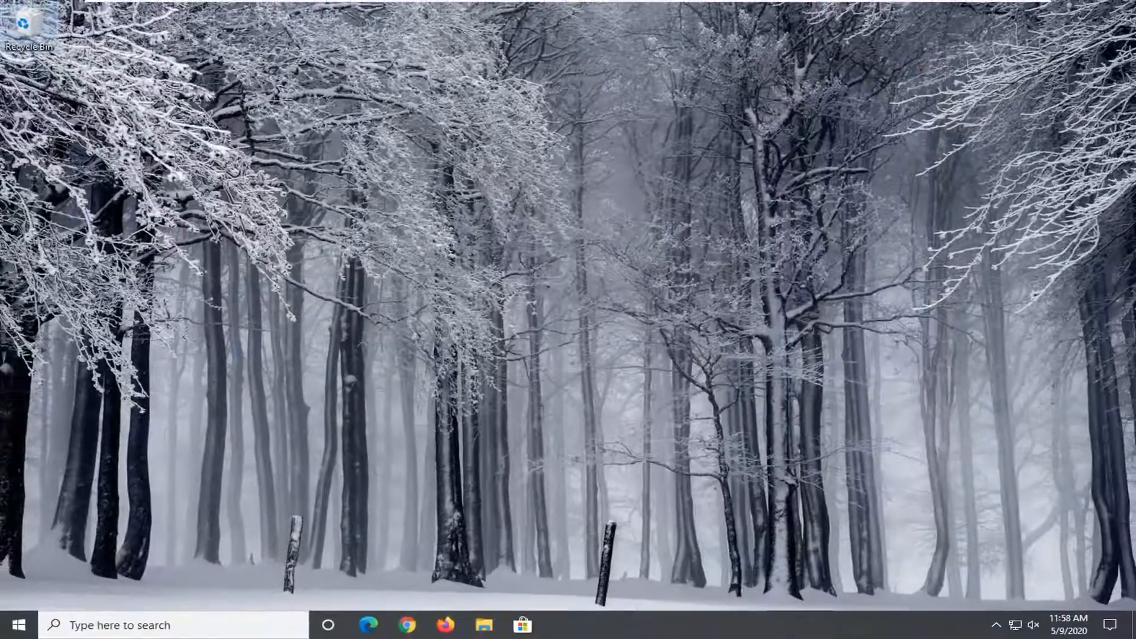